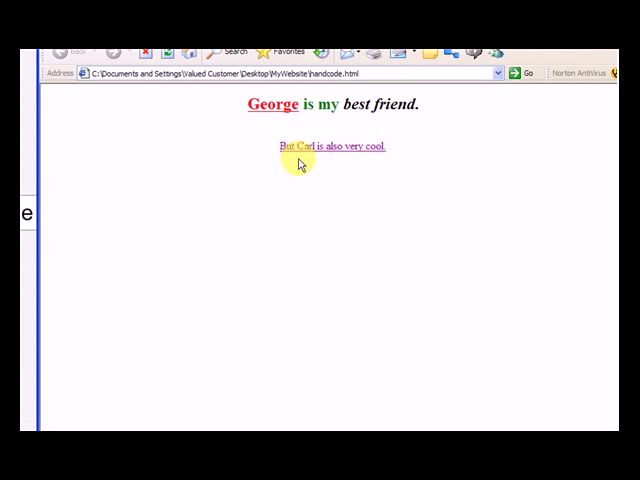
mouse_move(232, 212)
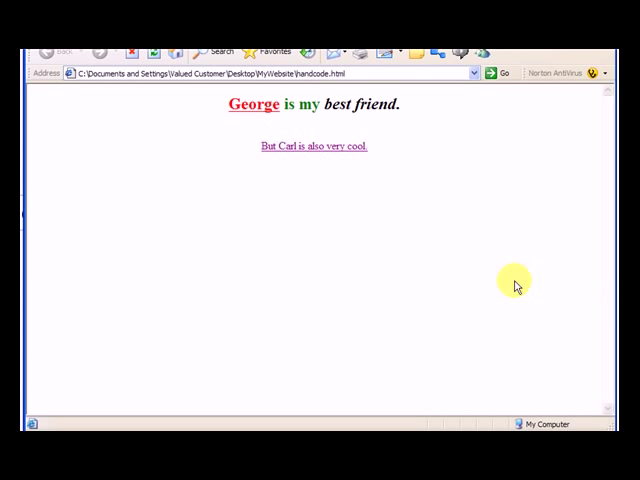
mouse_move(351, 220)
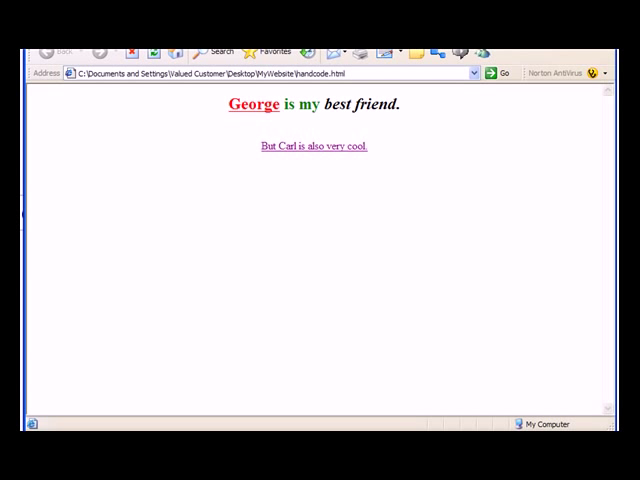
Set Notepad's editor font to Arial Rounded MT Bold, Bold, size 20.
click(92, 70)
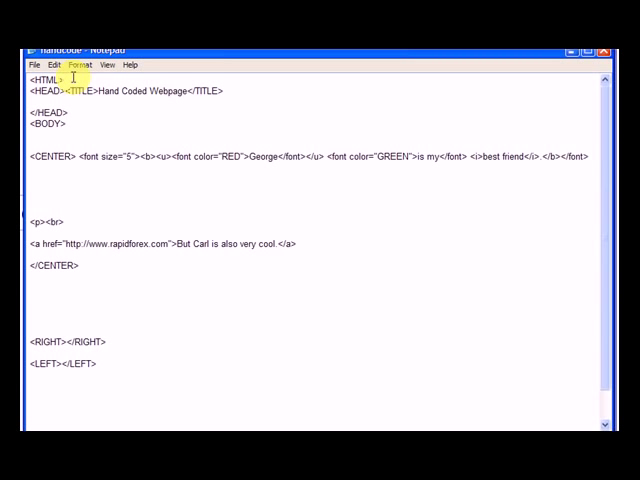
click(65, 64)
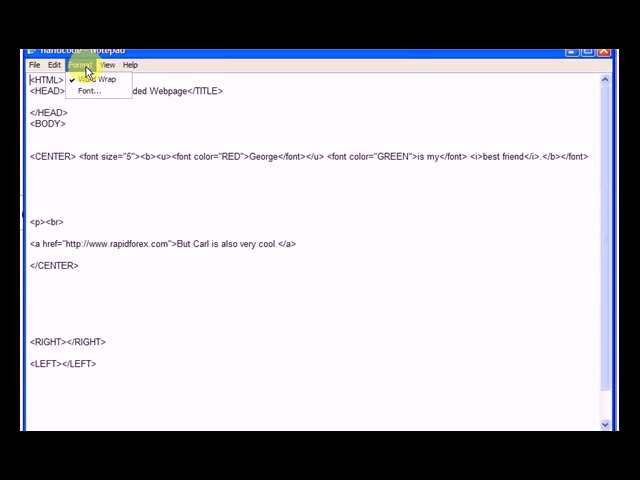
click(92, 91)
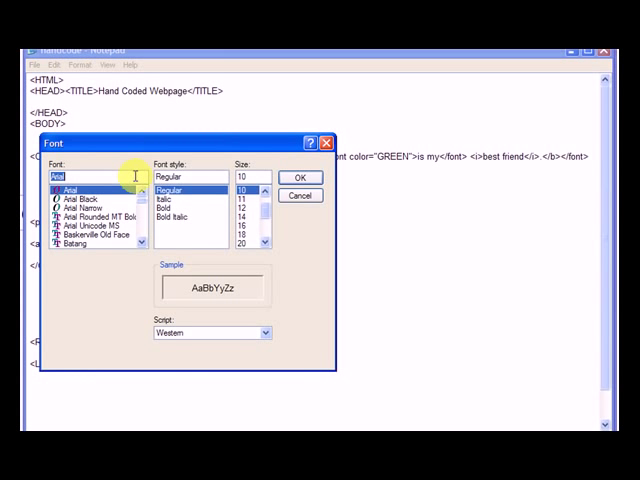
text(r)
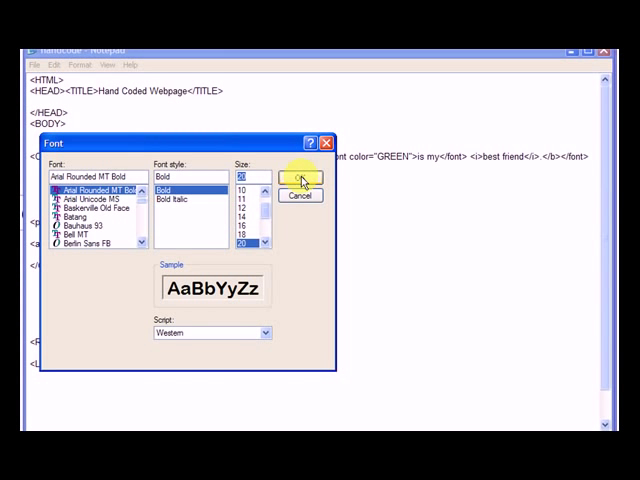
click(301, 178)
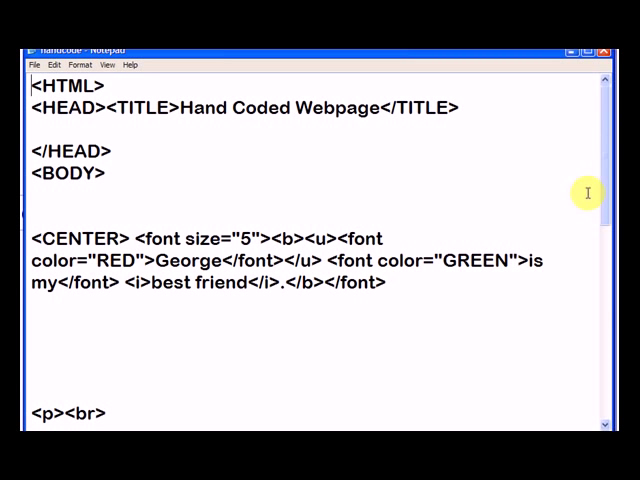
Add a <center></center> pair with blank lines between, below </CENTER>.
scroll(down, 3)
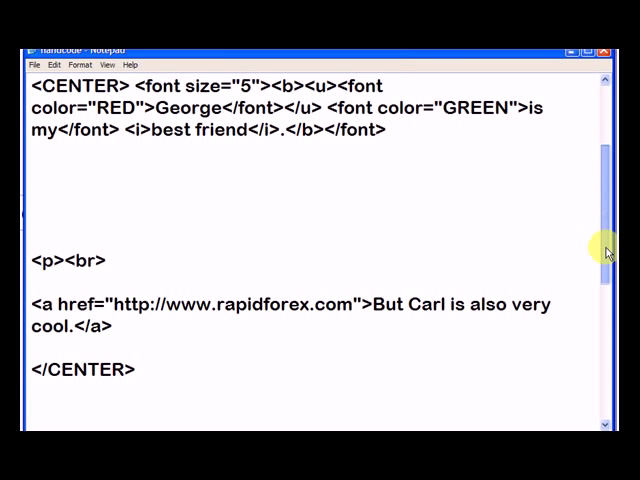
scroll(down, 3)
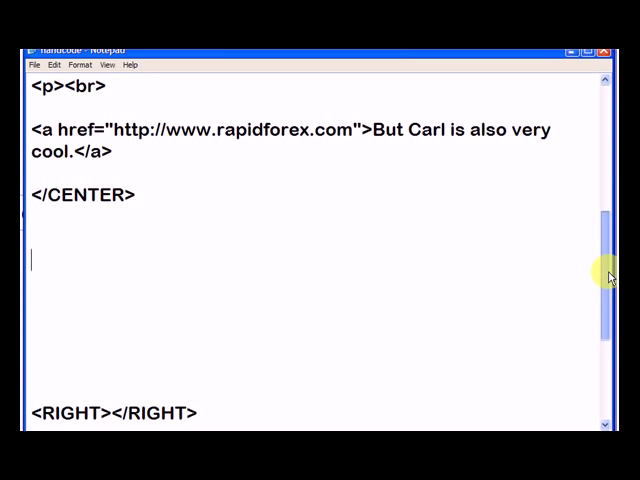
text(<c)
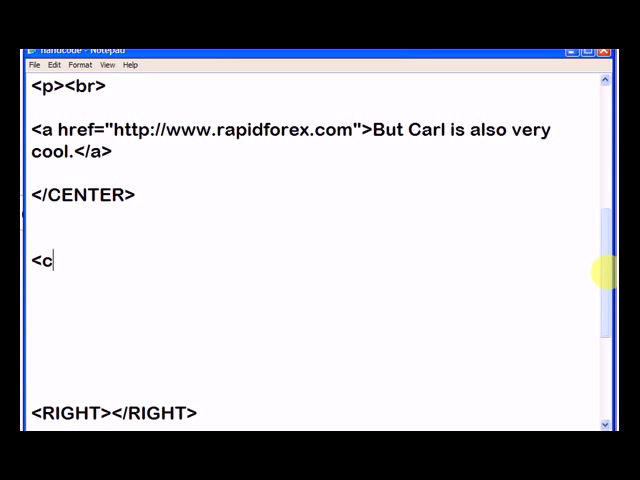
text(enter>)
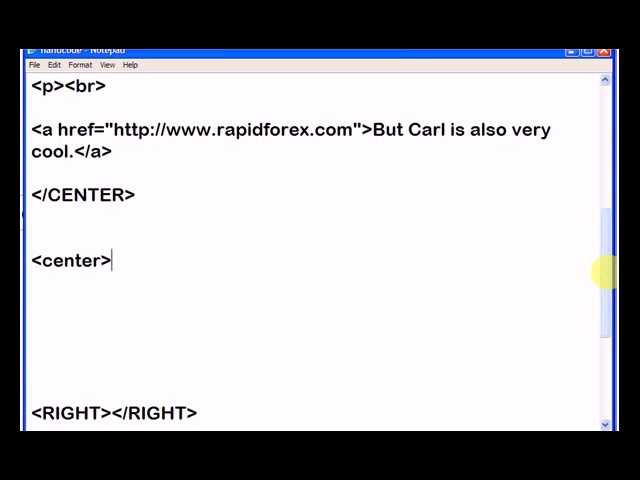
text(<)
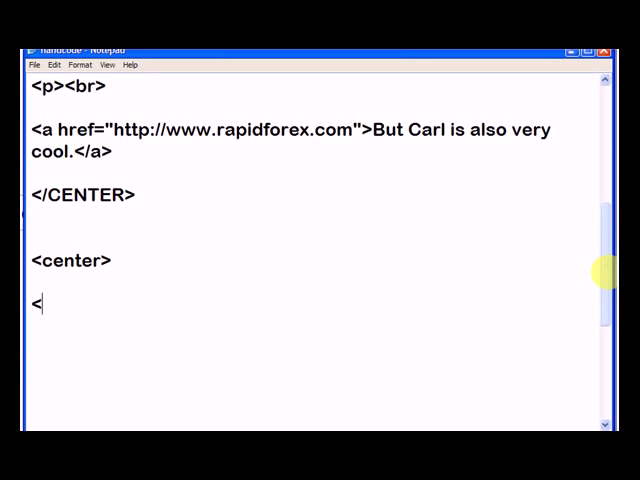
text(/center)
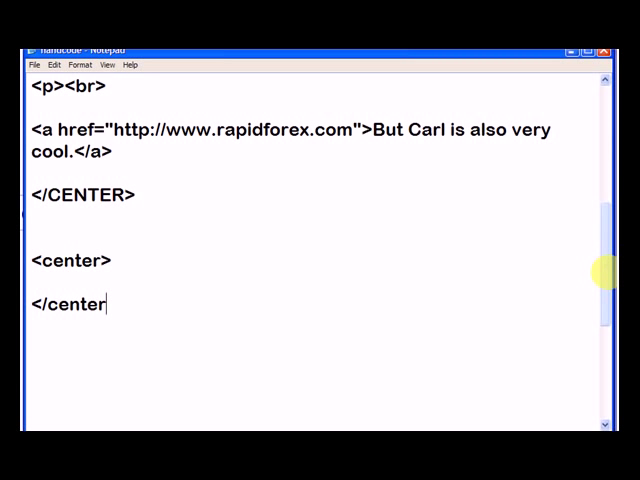
key(Enter)
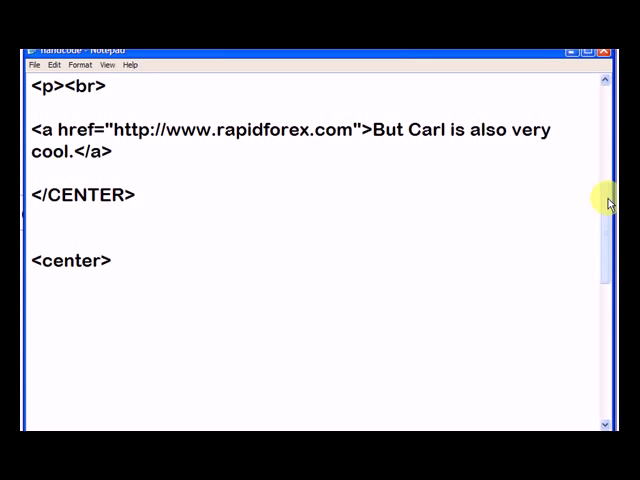
scroll(down, 3)
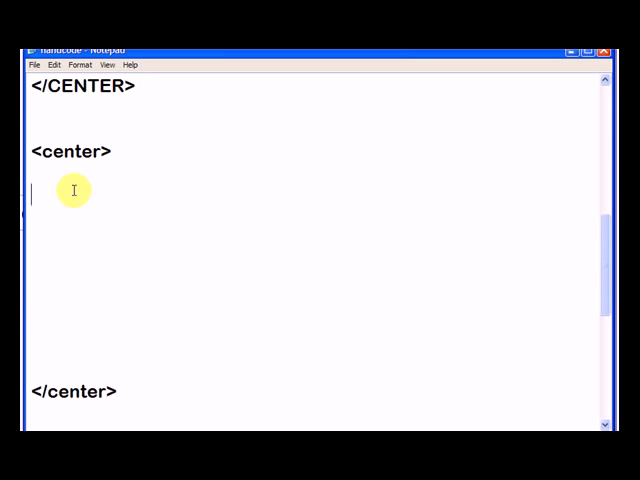
Type <table></table> inside the center block, on separate lines, before </center>.
text(<ta)
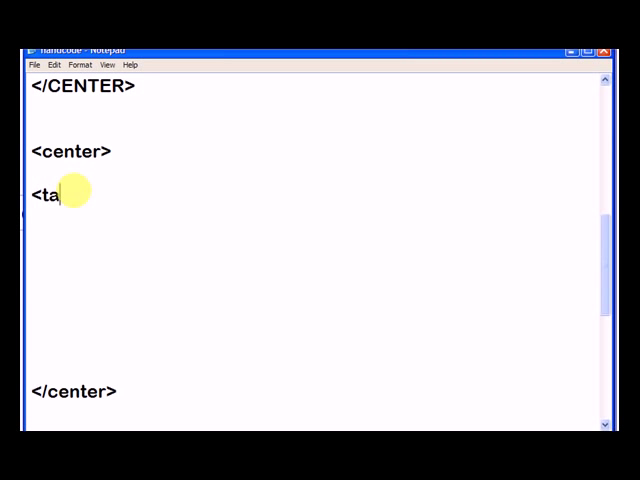
text(ble>)
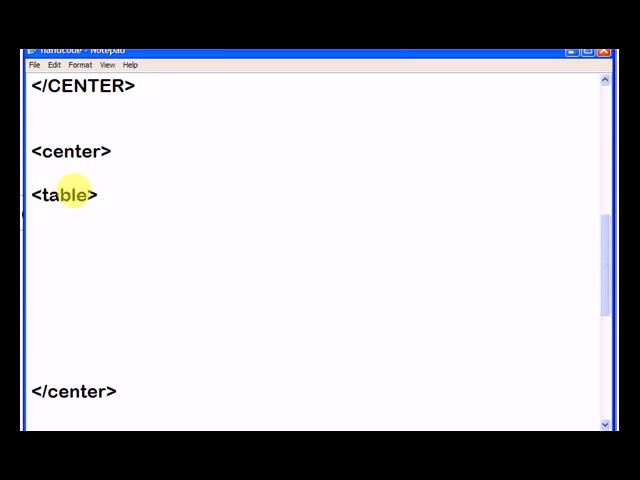
text(</)
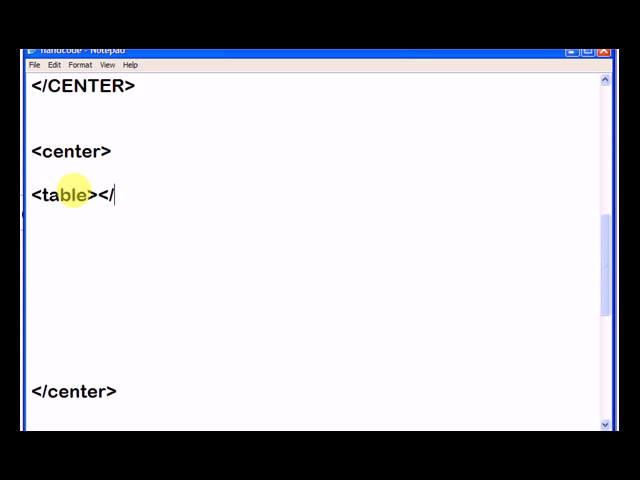
text(table>)
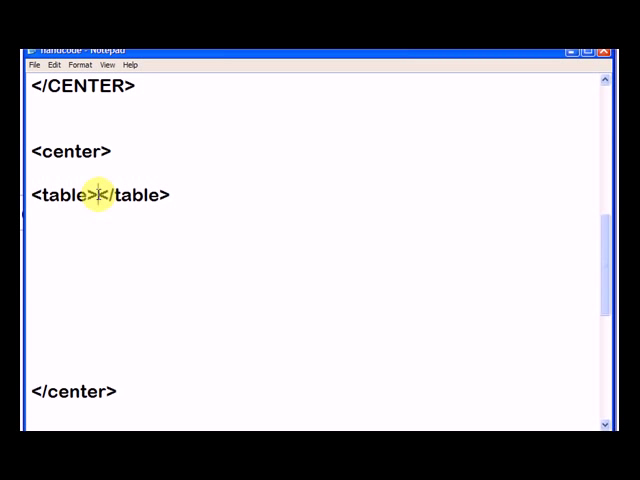
key(Enter)
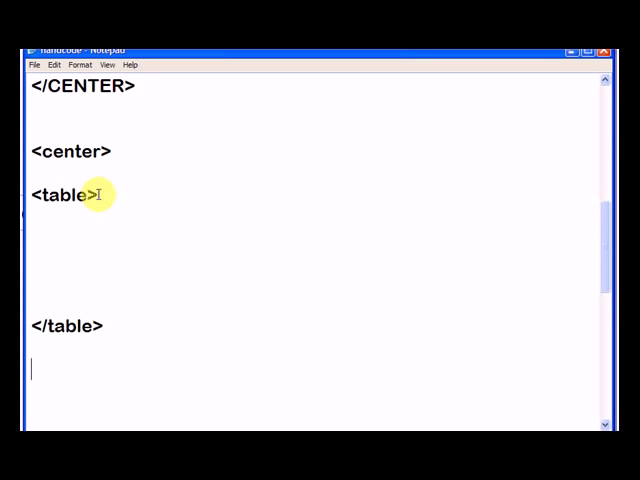
text(</center>)
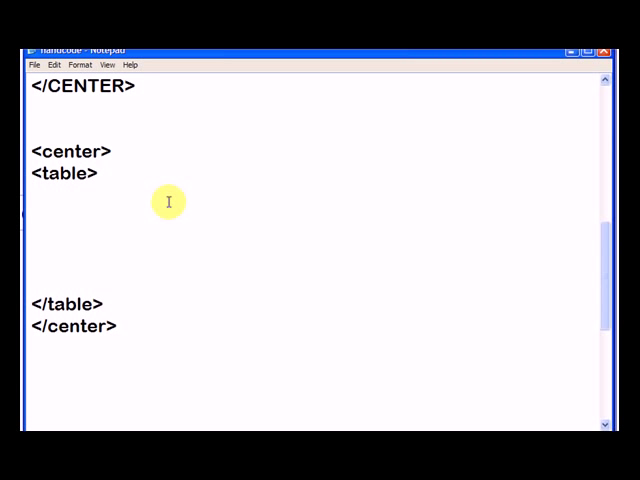
Add a <tr></tr> row holding a <td> cell containing 1.
text(<t)
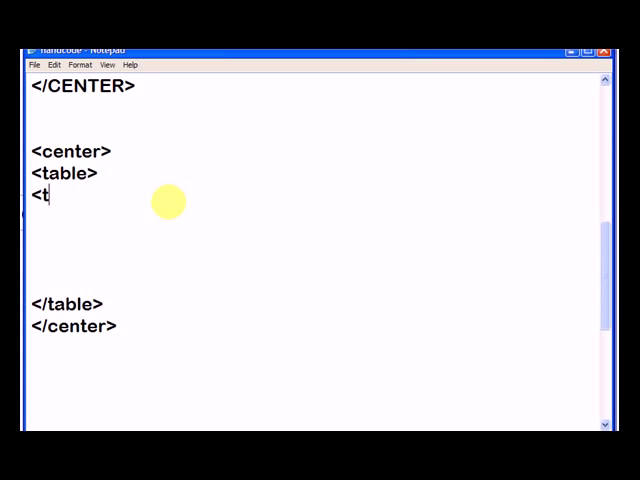
text(r><)
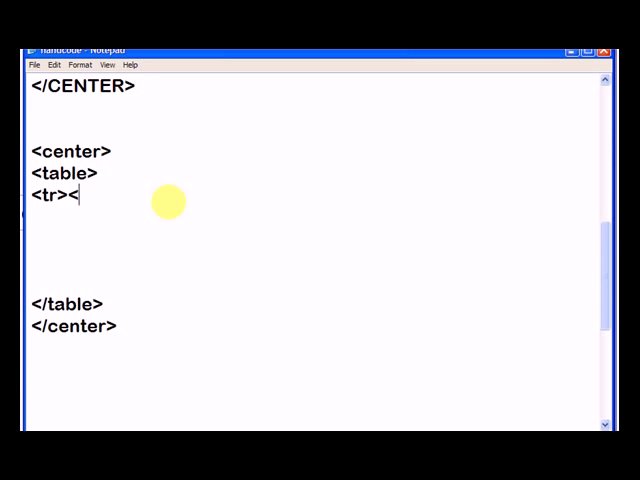
text(/tr>)
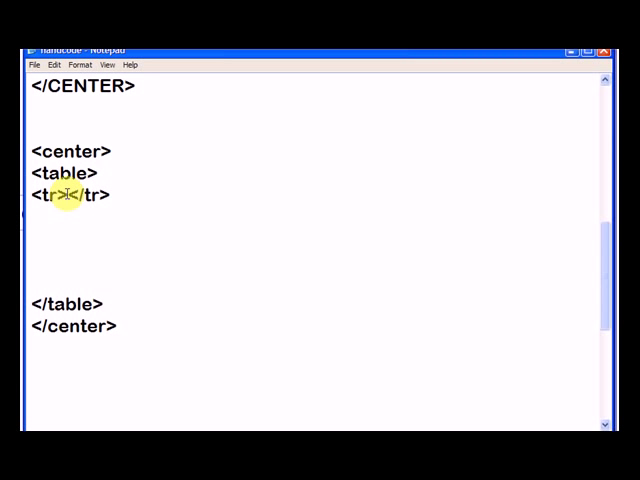
mouse_move(266, 215)
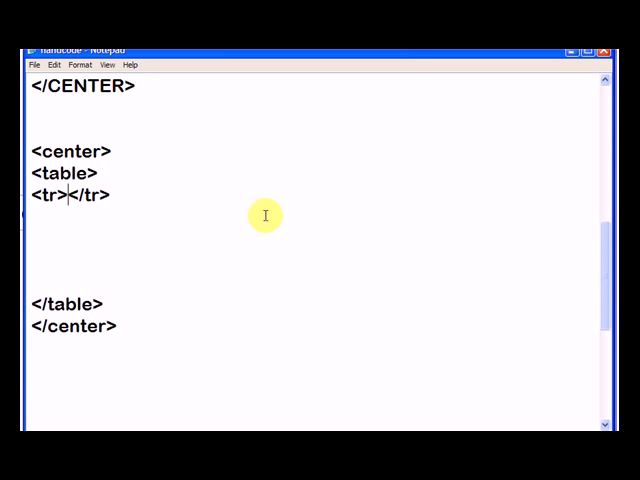
text(<)
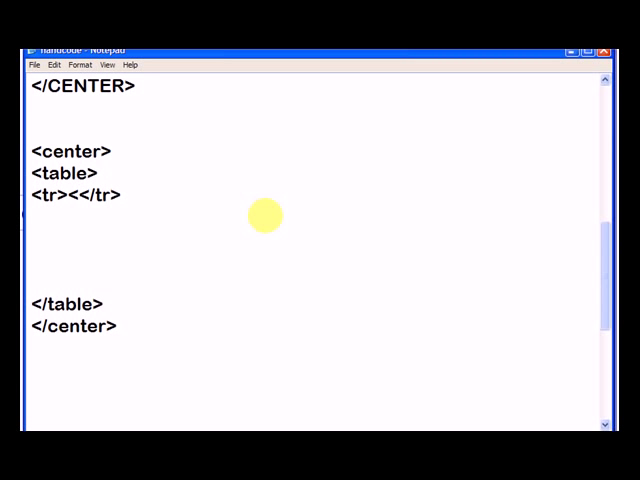
text(td></td>)
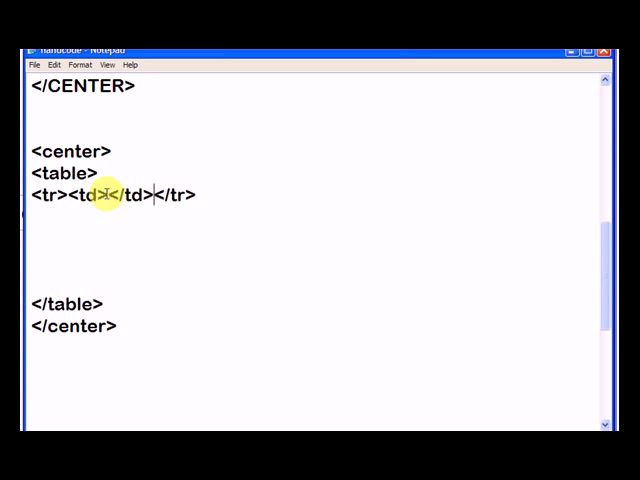
text(1)
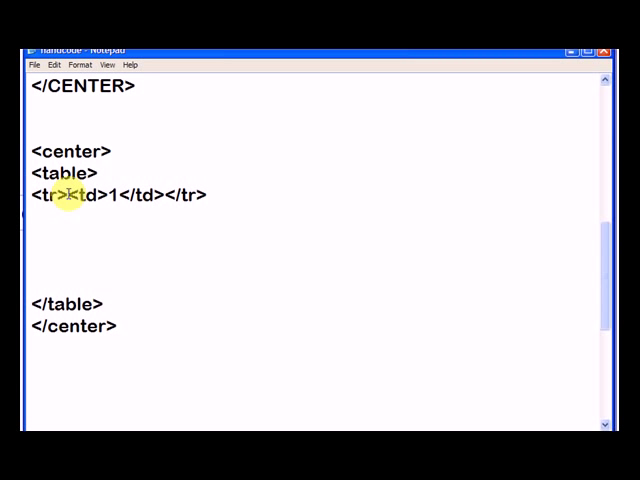
drag(64, 194, 166, 194)
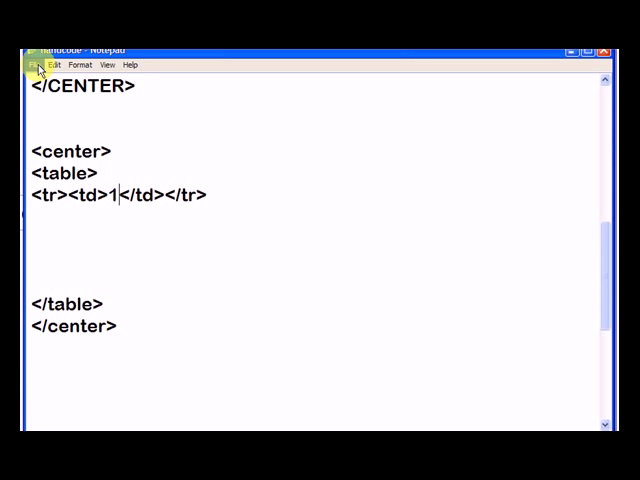
mouse_move(185, 387)
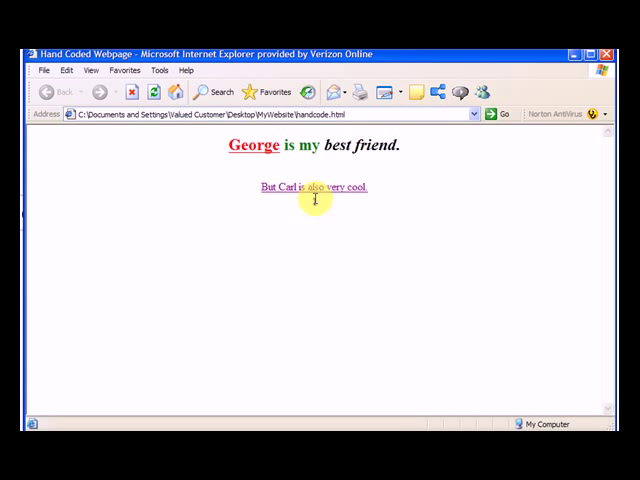
mouse_move(323, 207)
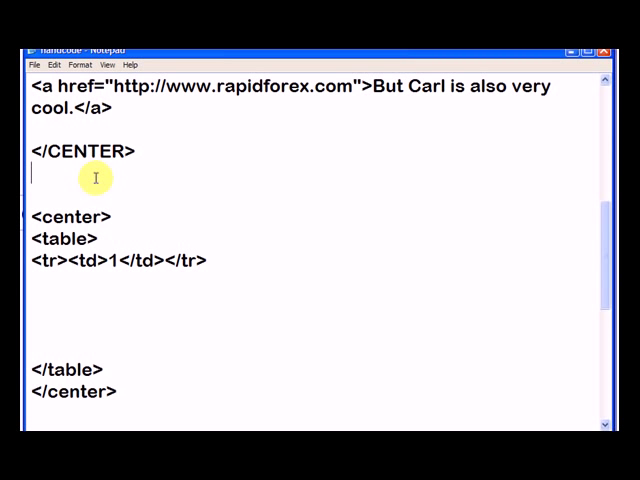
Insert <p><br> on the empty line after </CENTER>.
text(<p>)
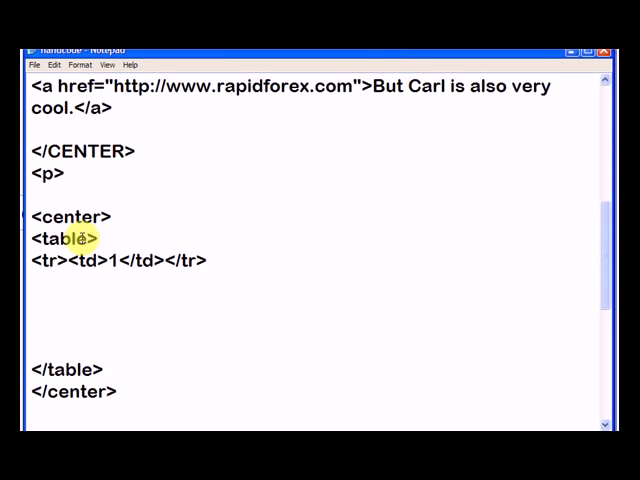
text(<br)
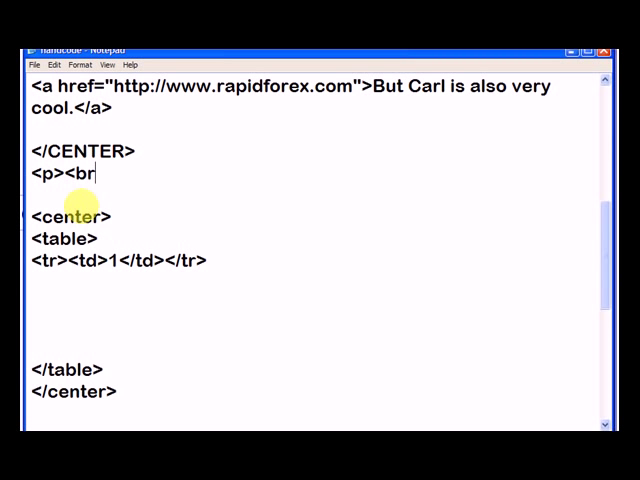
text(>)
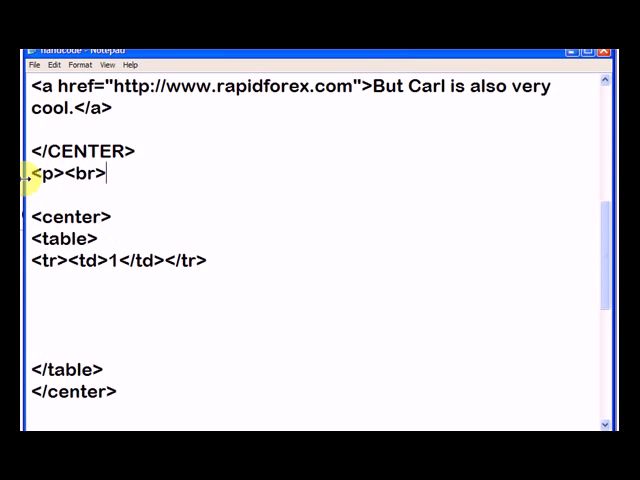
click(38, 64)
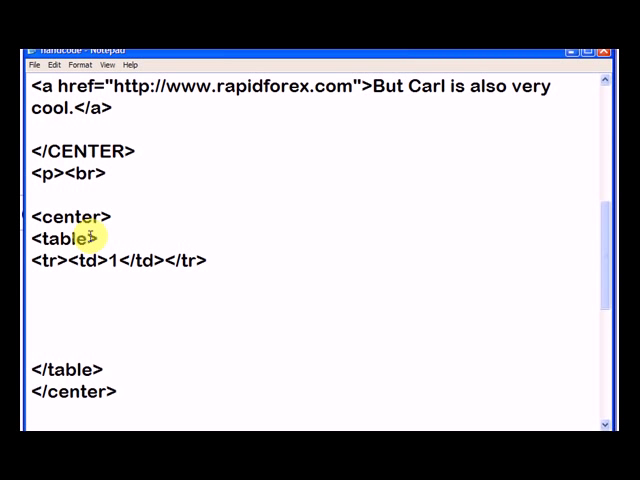
Add border="1" to the <table> opening tag.
text(border=")
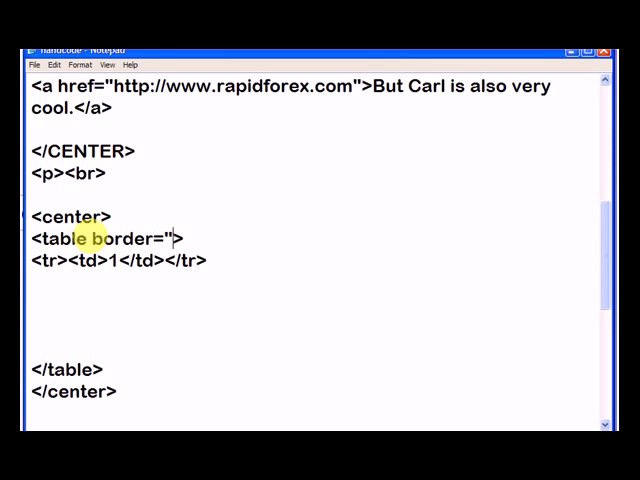
text(1)
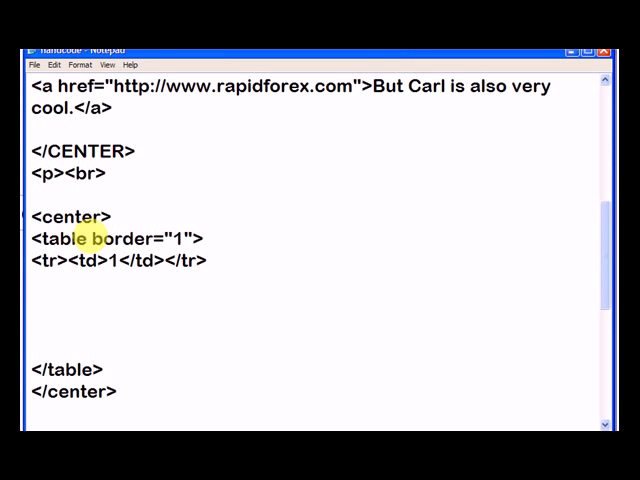
click(40, 65)
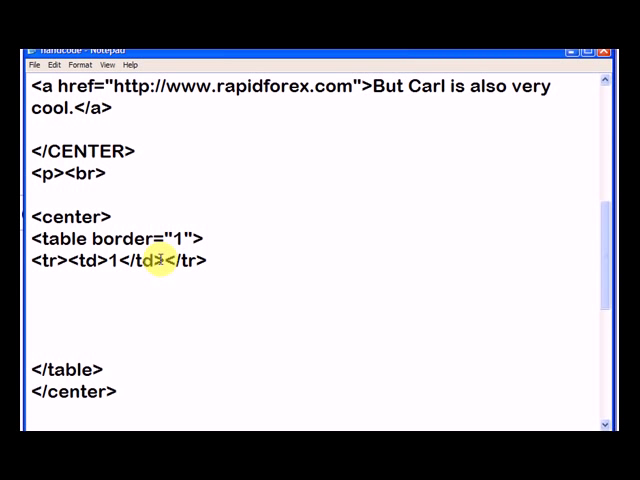
Duplicate <td>1</td> as a second cell with 2, with the row tags on separate lines.
double_click(75, 261)
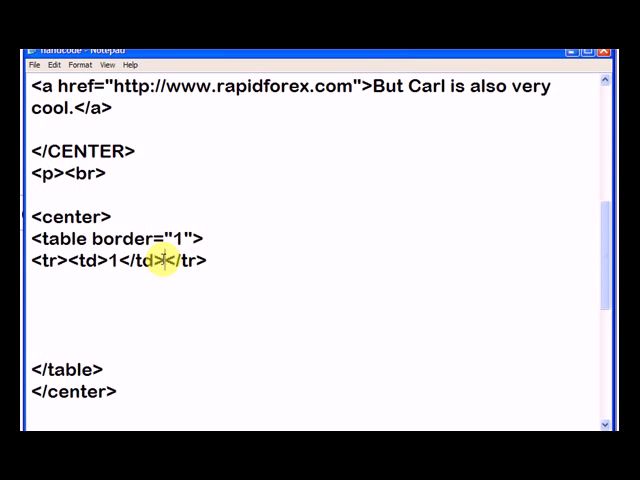
drag(60, 260, 165, 260)
text(td>2</td><)
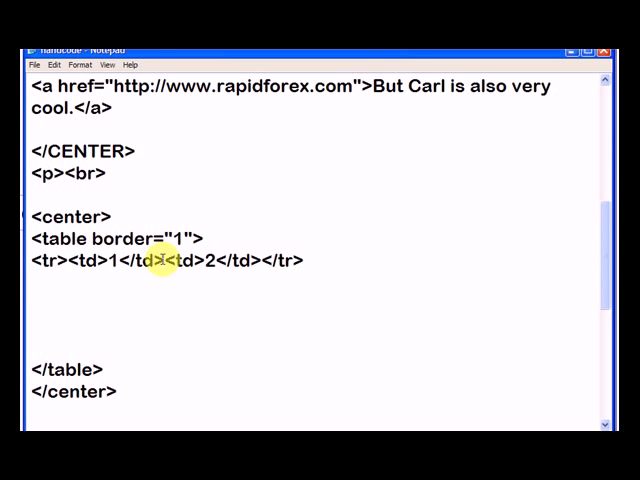
key(Enter)
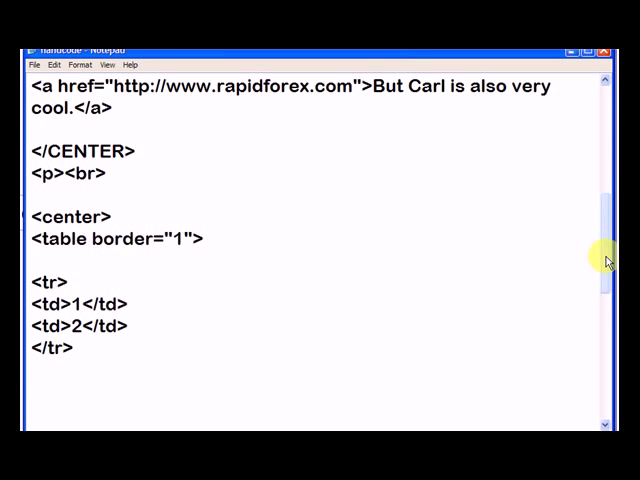
Add width="600" after border="1" in the <table> tag.
scroll(down, 3)
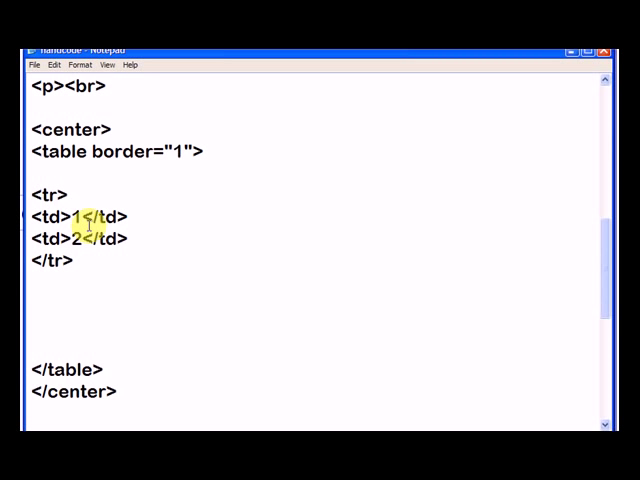
click(38, 65)
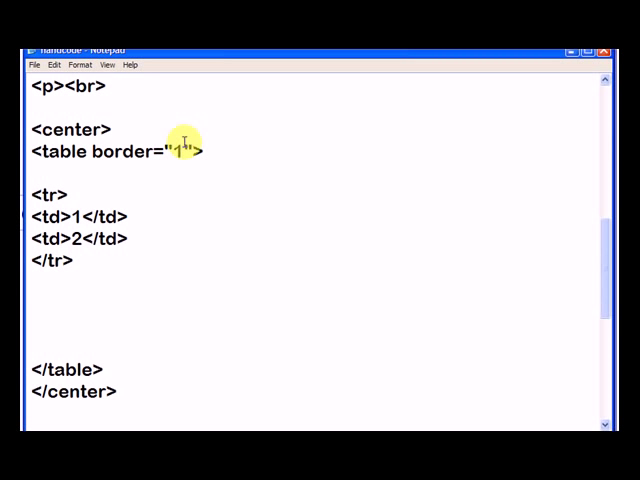
mouse_move(188, 151)
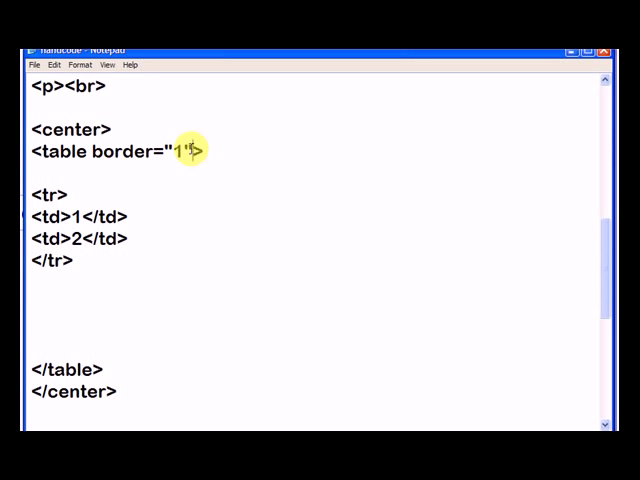
text(wid)
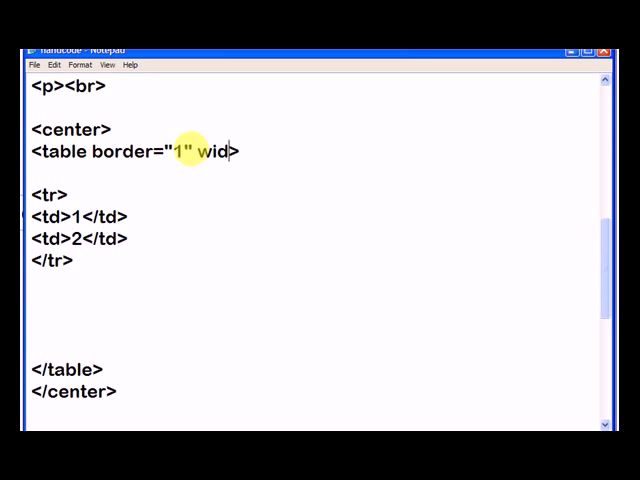
text(th)
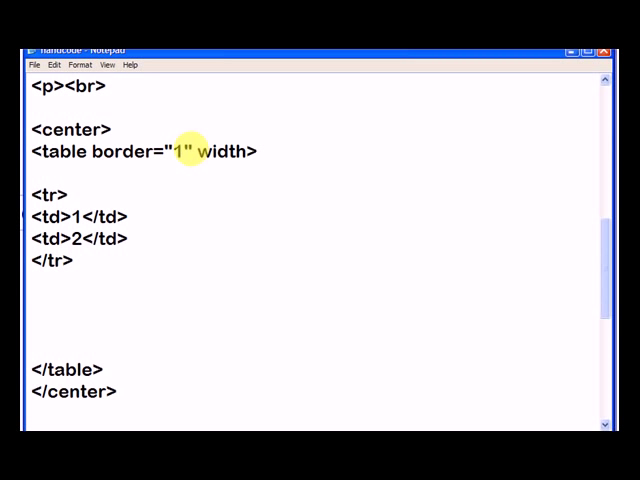
text("")
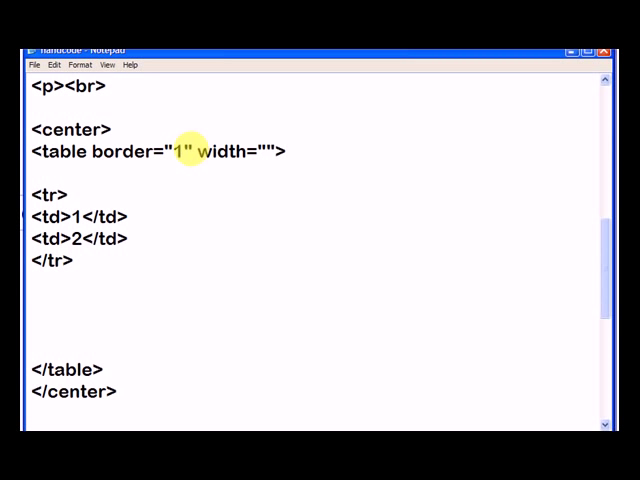
text(600)
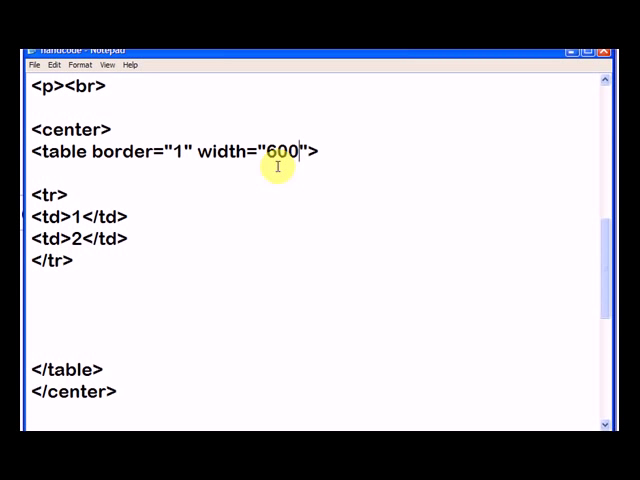
mouse_move(194, 179)
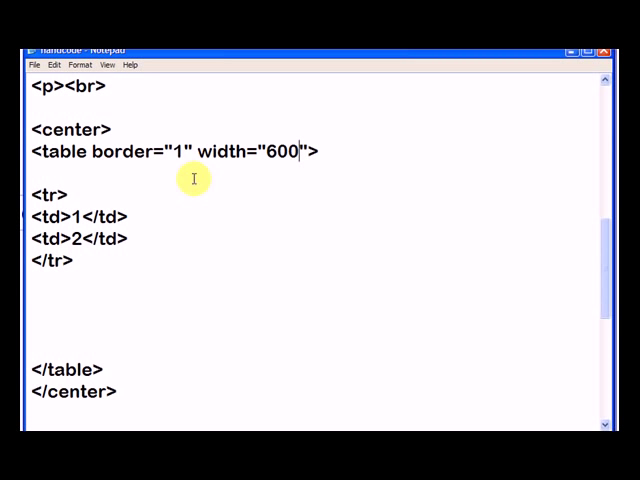
mouse_move(368, 155)
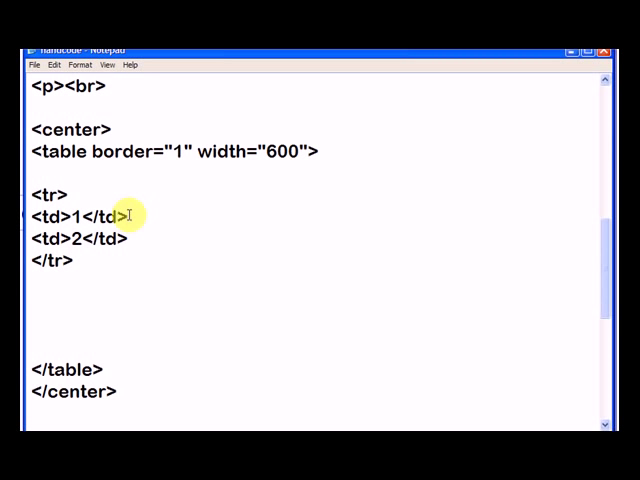
Add width="300" to the <td> cell tags.
double_click(50, 217)
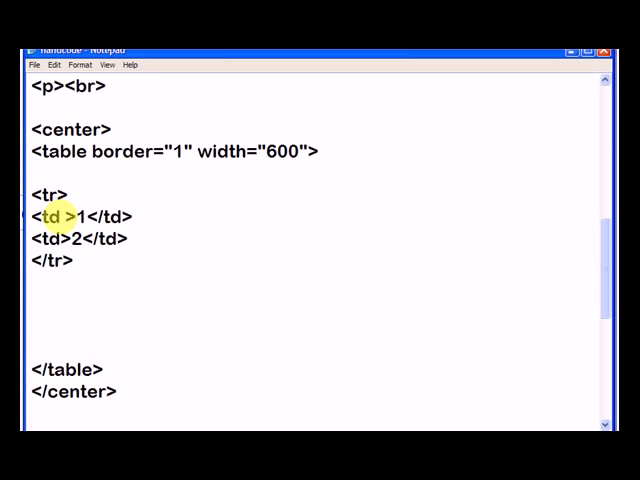
text(width=)
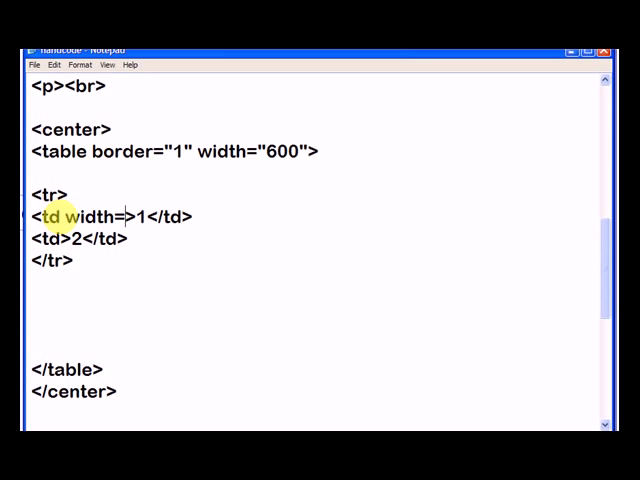
text("")
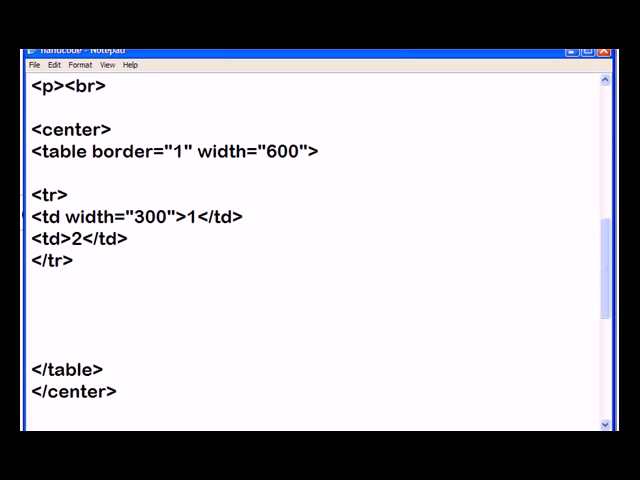
drag(68, 216, 175, 216)
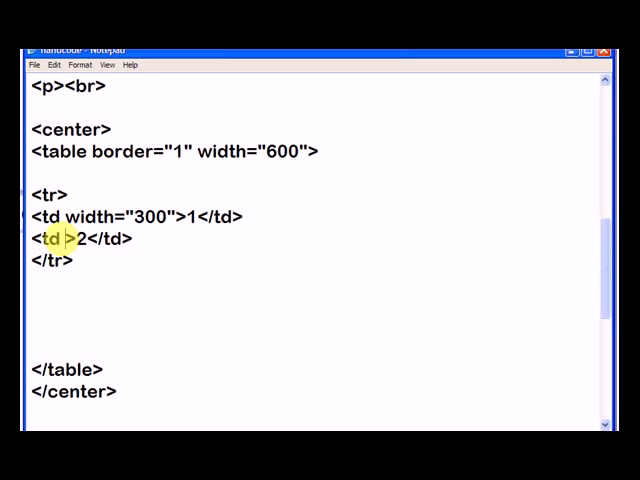
text(width="300")
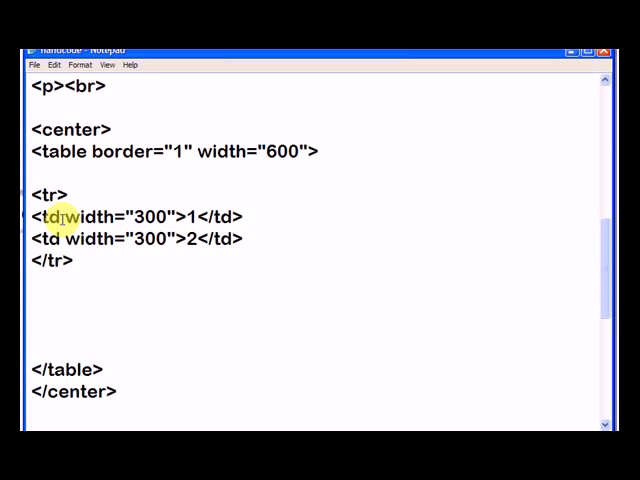
Highlight the first and second cell opening tags to compare their widths.
click(11, 64)
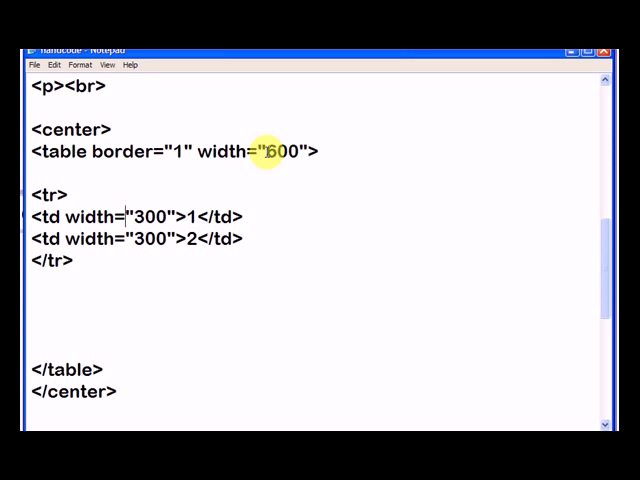
double_click(287, 151)
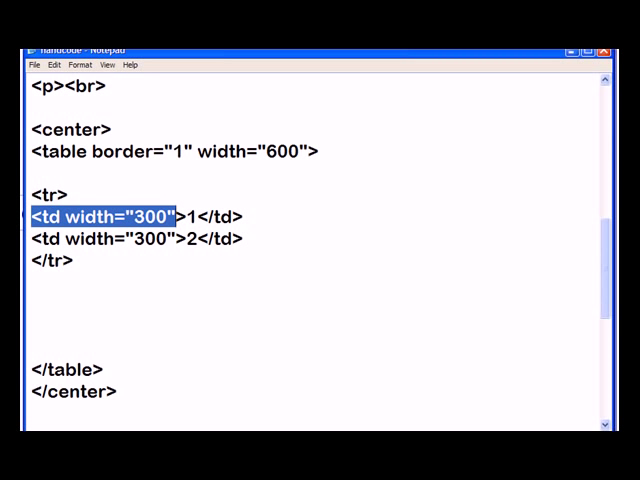
click(175, 239)
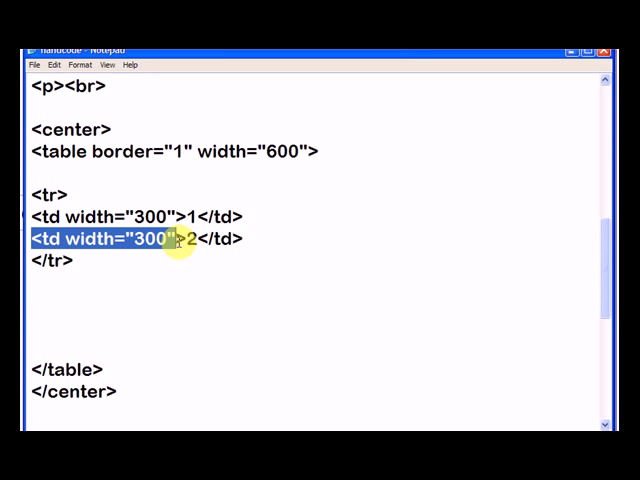
click(18, 65)
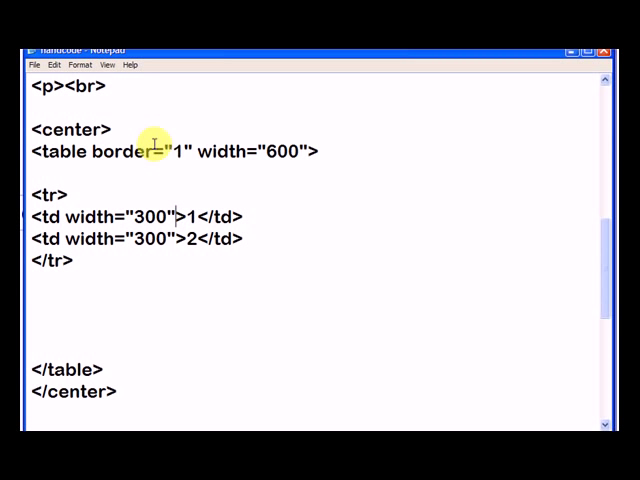
Move align="center" from the first <td> into the <table> tag after width="600".
text(a)
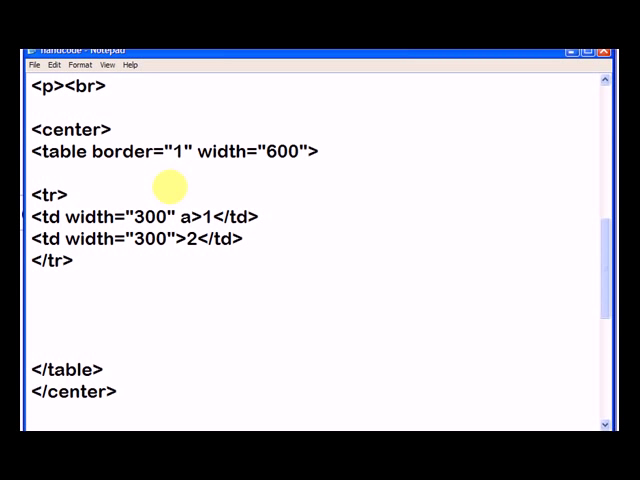
text(lign=""cente)
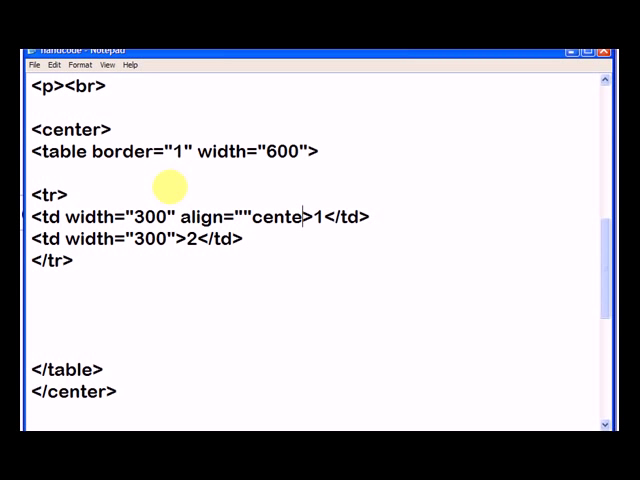
text(r")
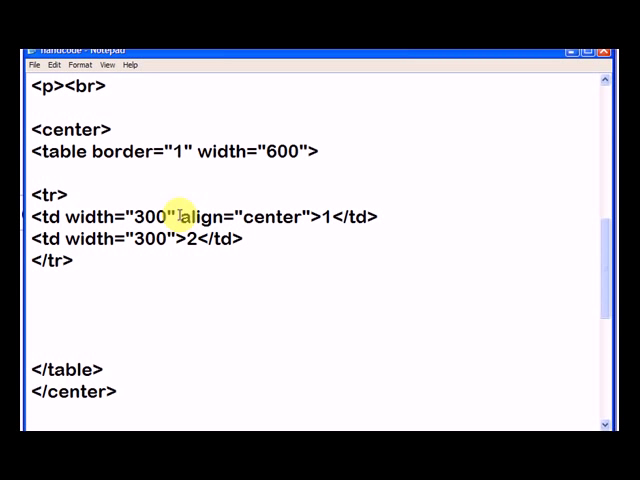
drag(181, 217, 313, 217)
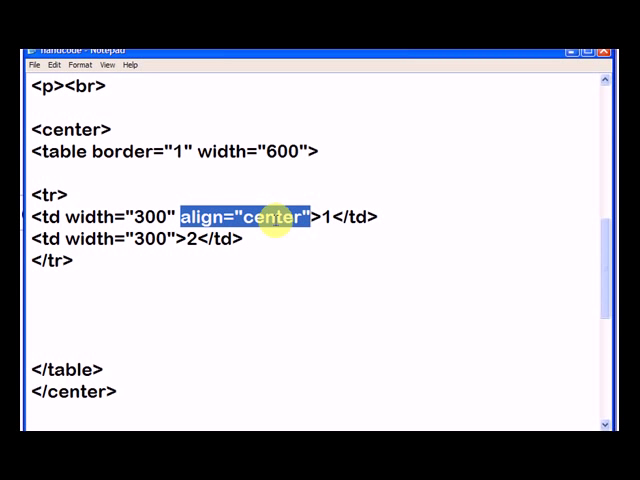
key(Delete)
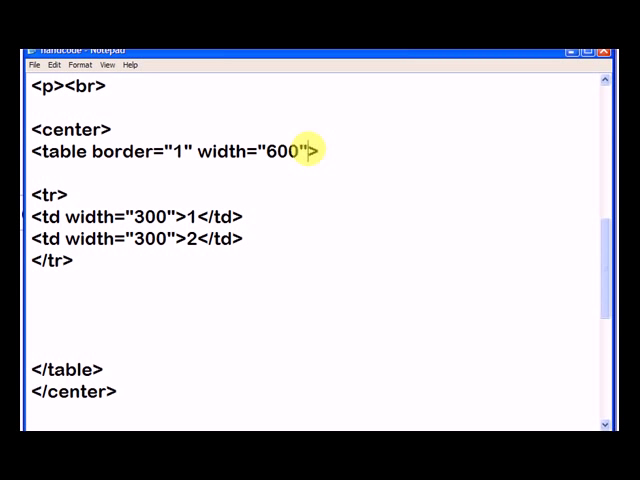
right_click(310, 155)
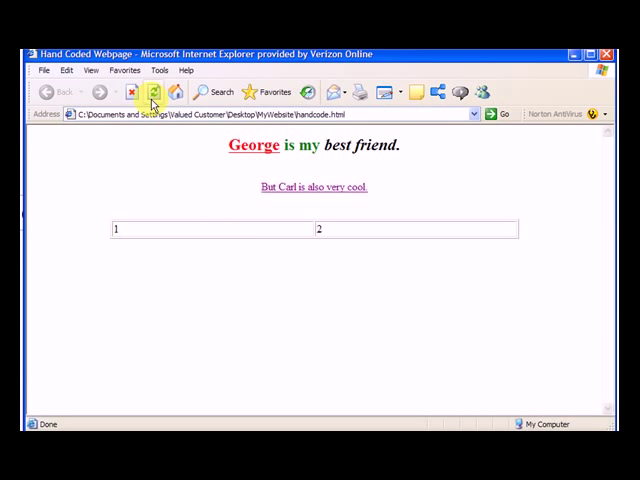
Reload handcode.html in Internet Explorer to view the centered bordered table with cells 1 and 2.
click(153, 92)
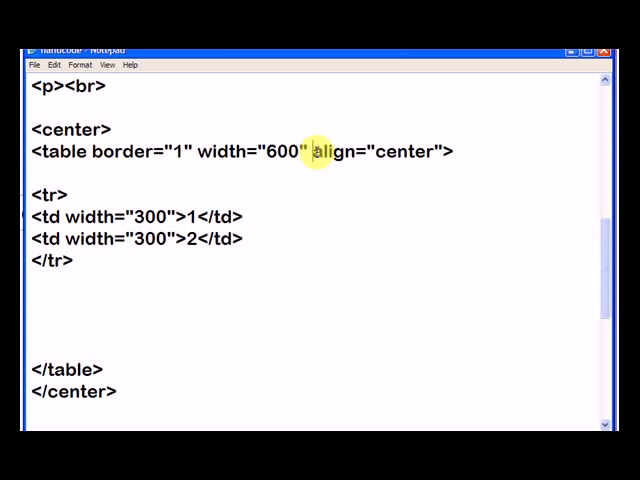
Move align="center" from the <table> tag onto the <td> tags for cells 1 and 2.
drag(312, 151, 435, 151)
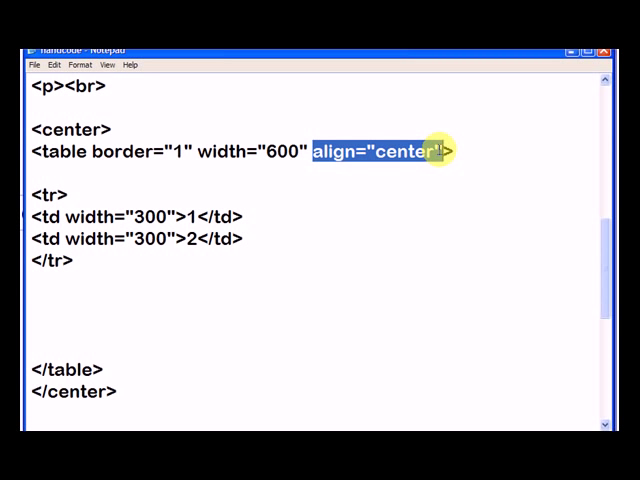
key(Delete)
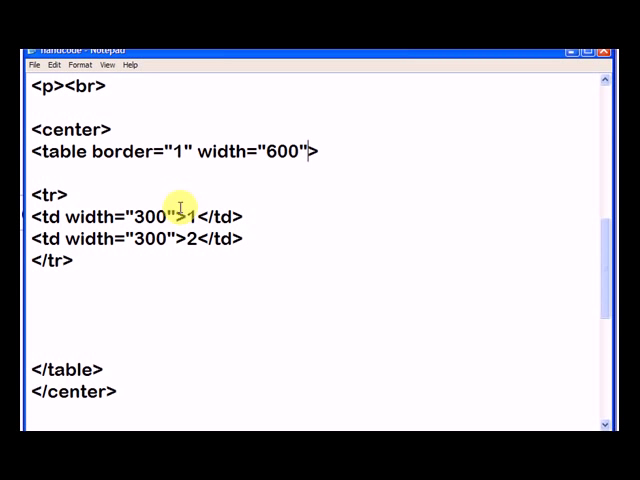
text(align="center")
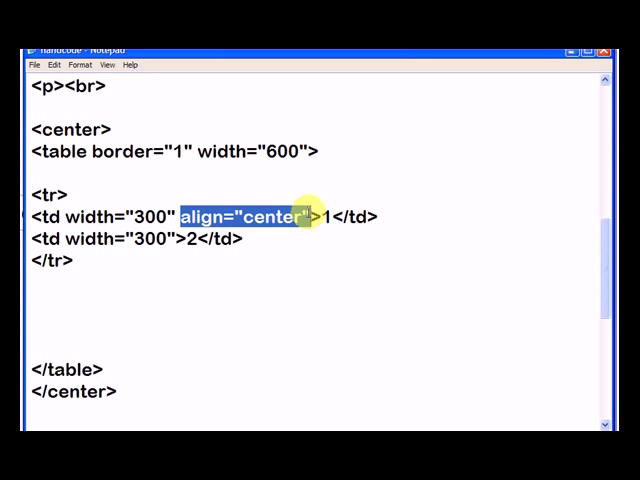
right_click(310, 218)
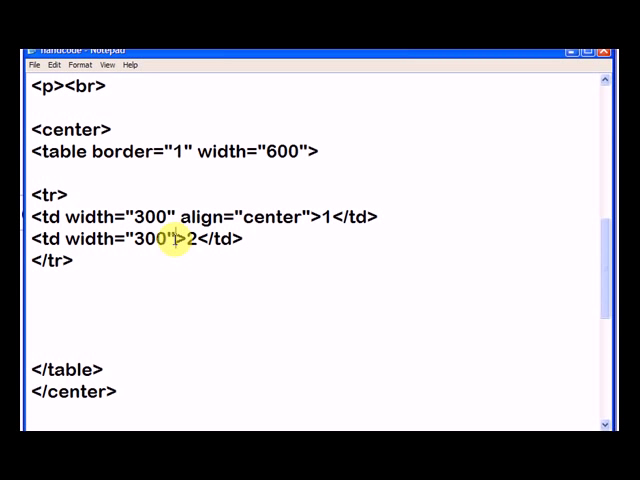
text(align="center")
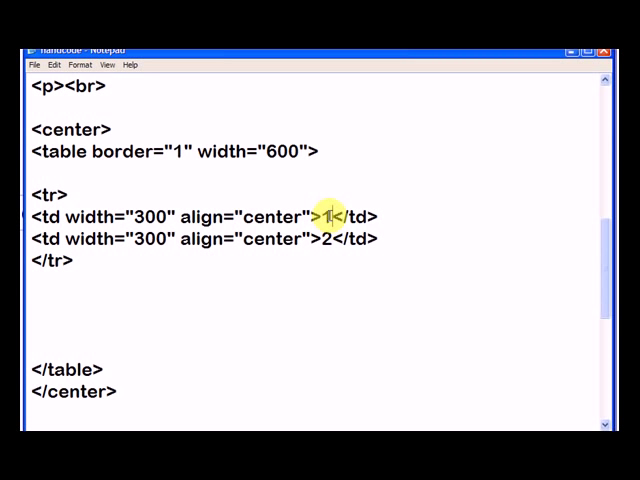
click(37, 64)
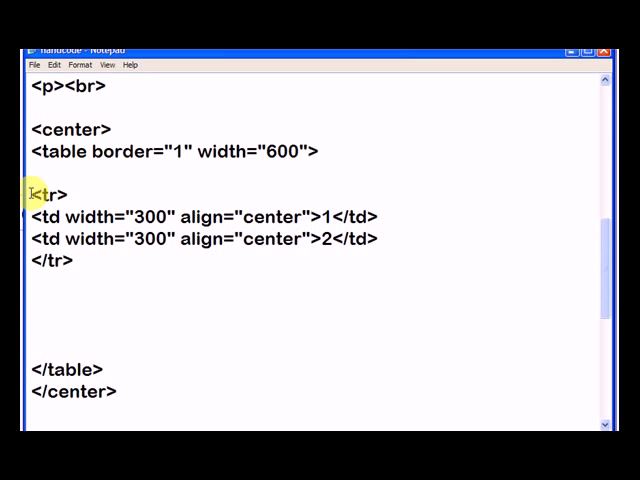
Type a second row <tr><td>3</td><td>4</td></tr> with each tag on its own line.
text(<)
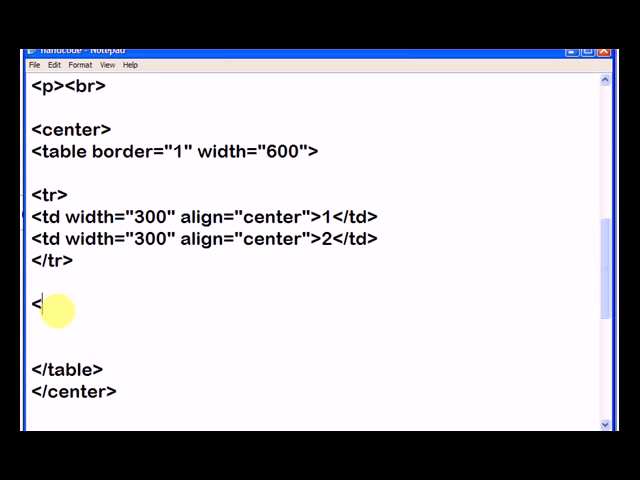
text(tr></)
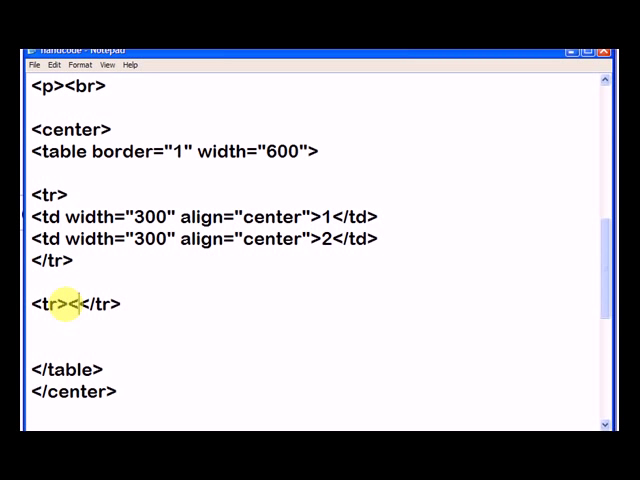
text(td>)
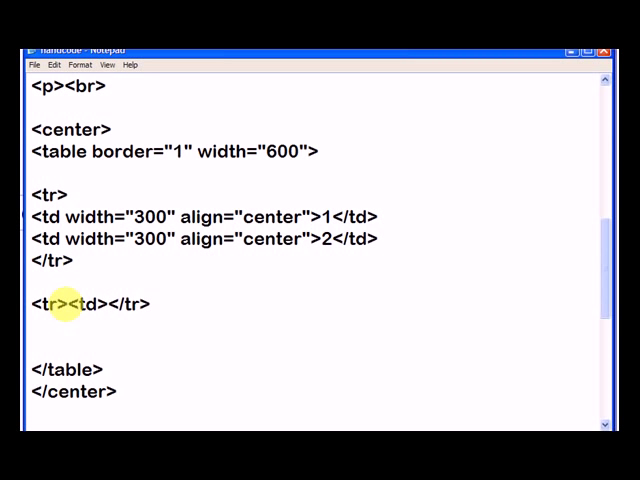
text(3</td>)
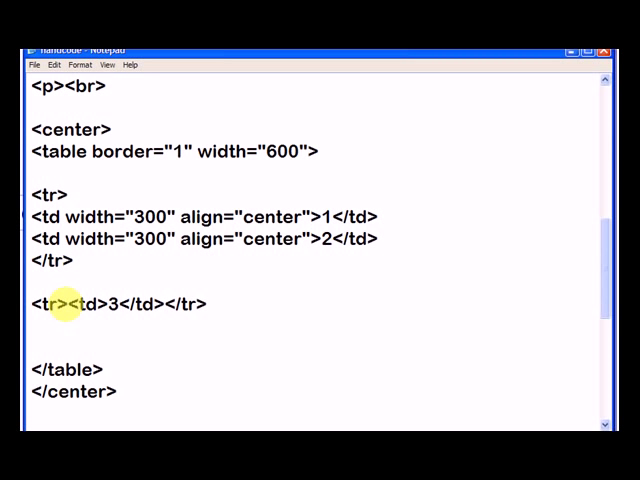
text(<td>4</td><)
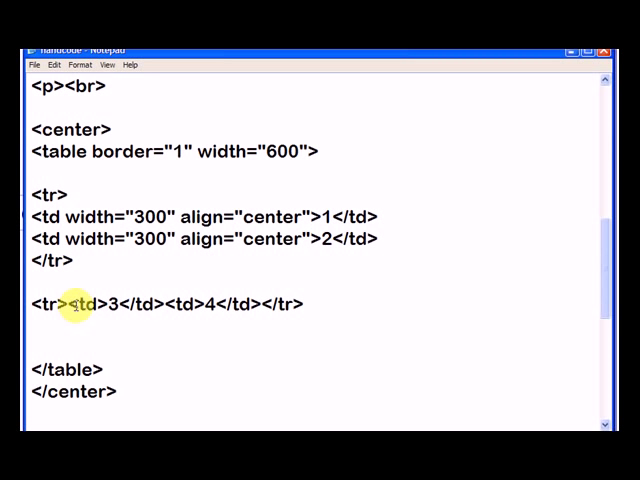
key(Enter)
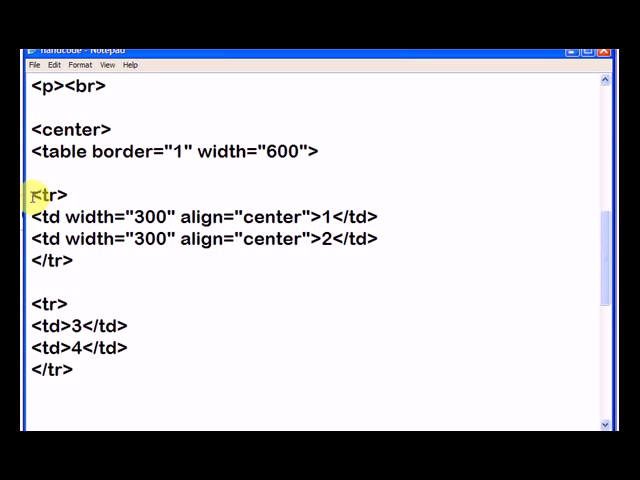
mouse_move(33, 261)
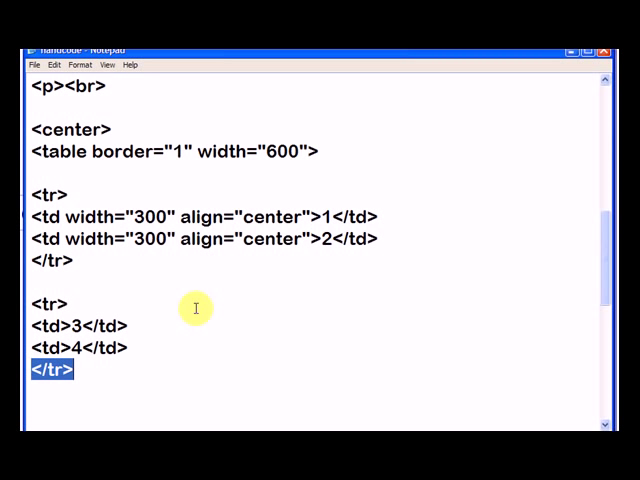
mouse_move(155, 324)
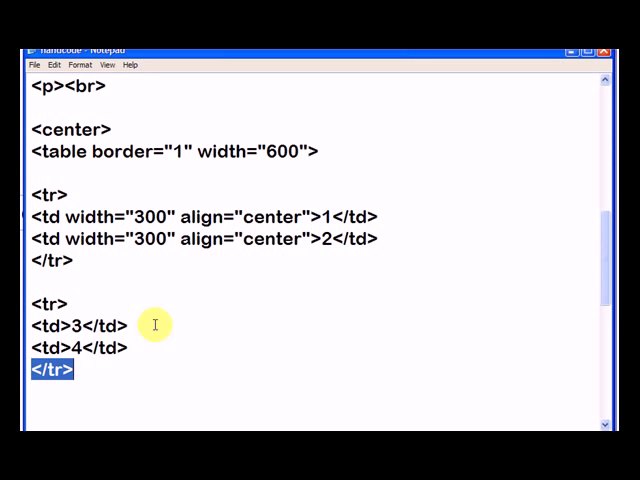
mouse_move(113, 303)
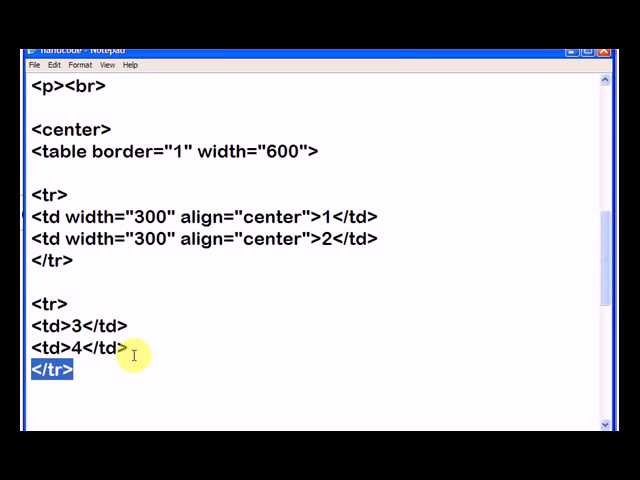
mouse_move(553, 255)
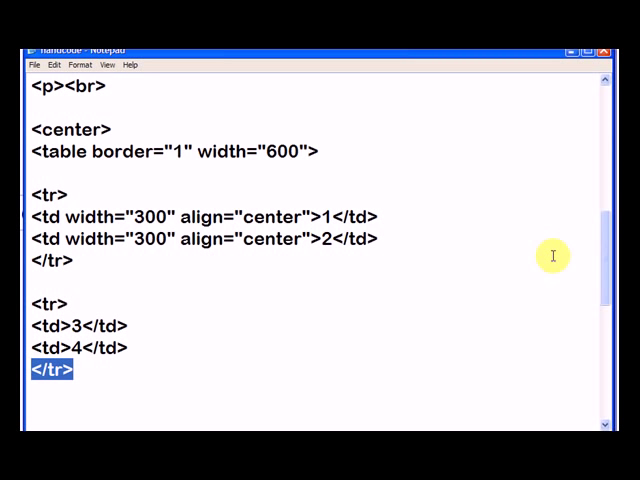
scroll(down, 3)
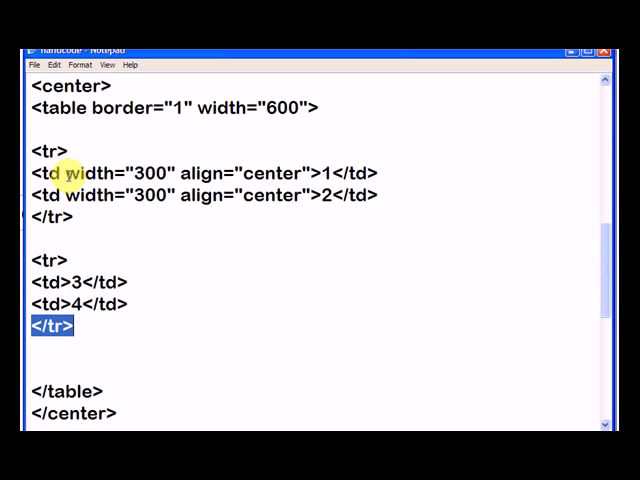
Copy width="300" align="center" from cell 1 into cells 3 and 4, then save the file.
drag(78, 173, 308, 173)
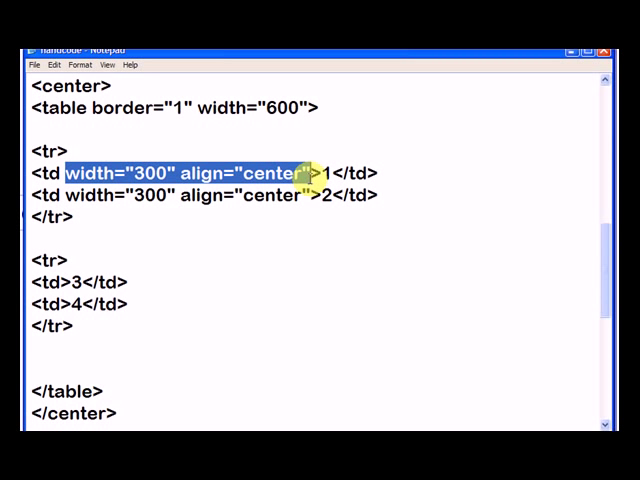
right_click(300, 173)
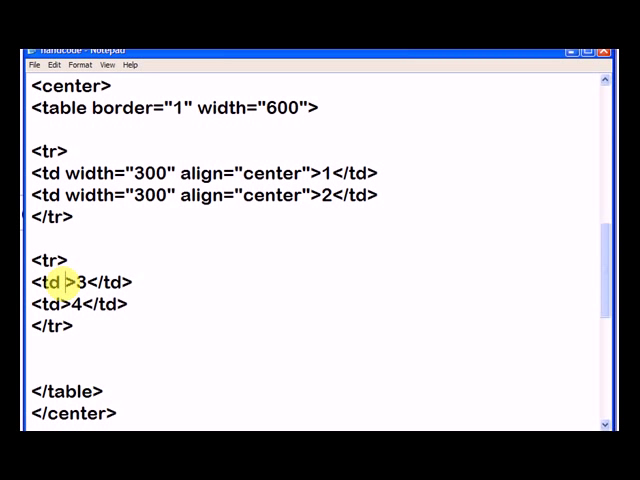
text(width="300" align="center")
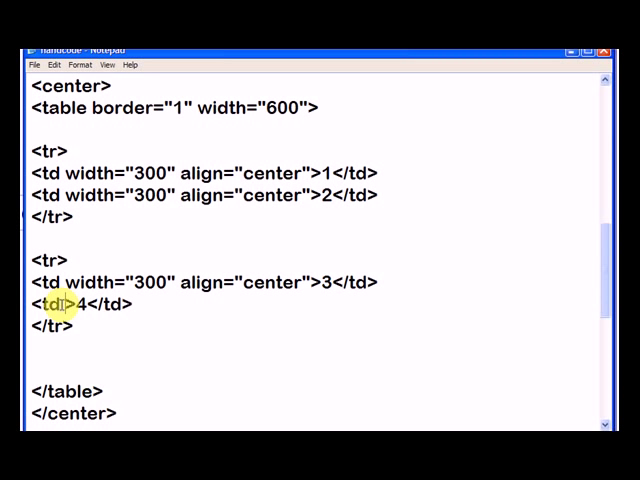
text(width="300" align="center")
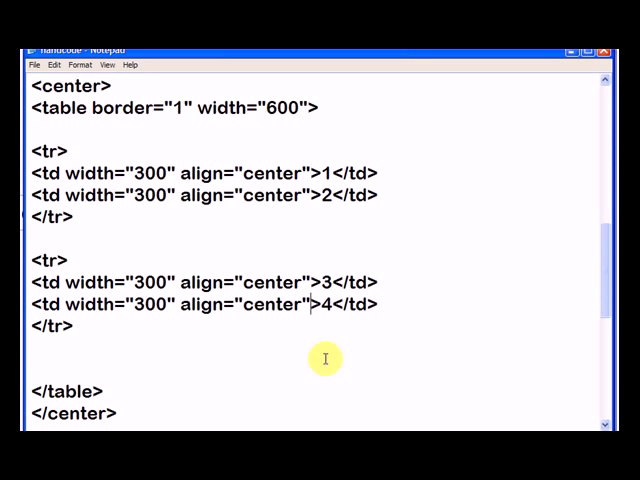
click(37, 65)
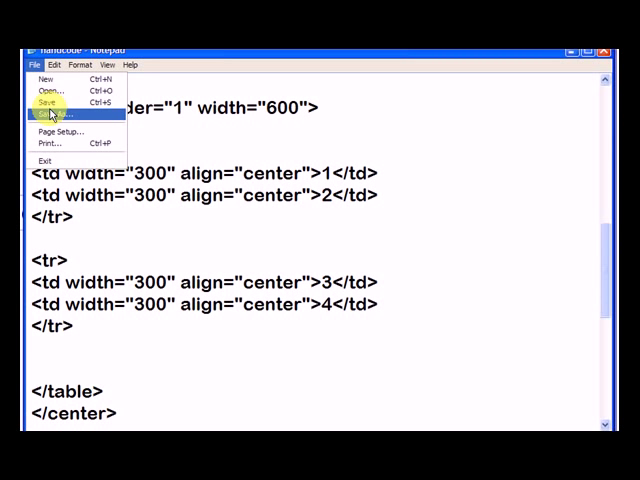
click(45, 101)
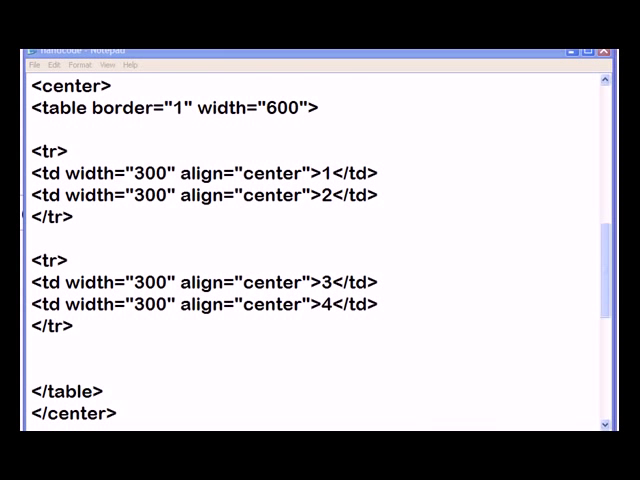